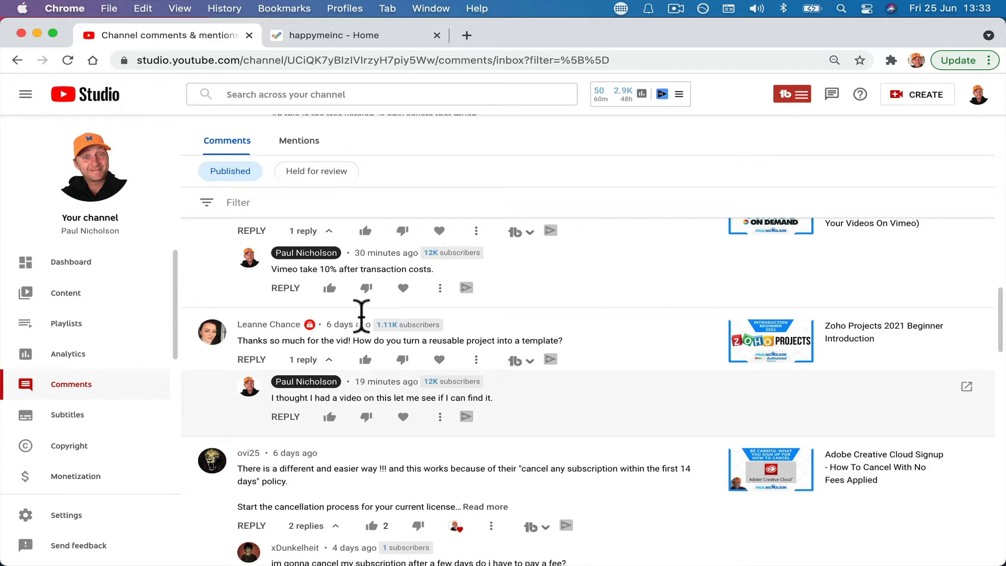
Step: Switch from YouTube Studio comments to the Zoho Projects home page
click(333, 36)
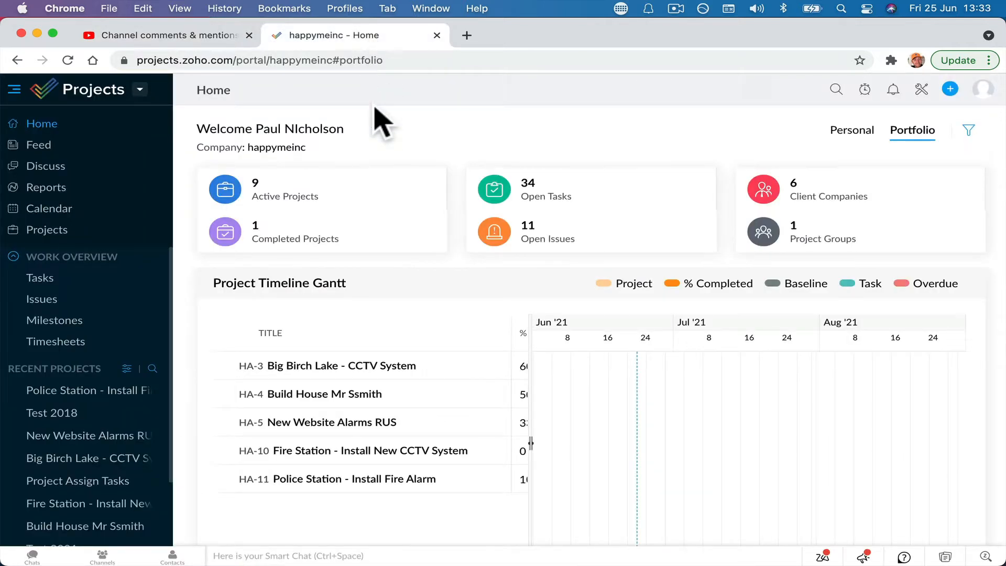
Step: Open the New Website Alarms RUS project from the list of all projects
click(46, 230)
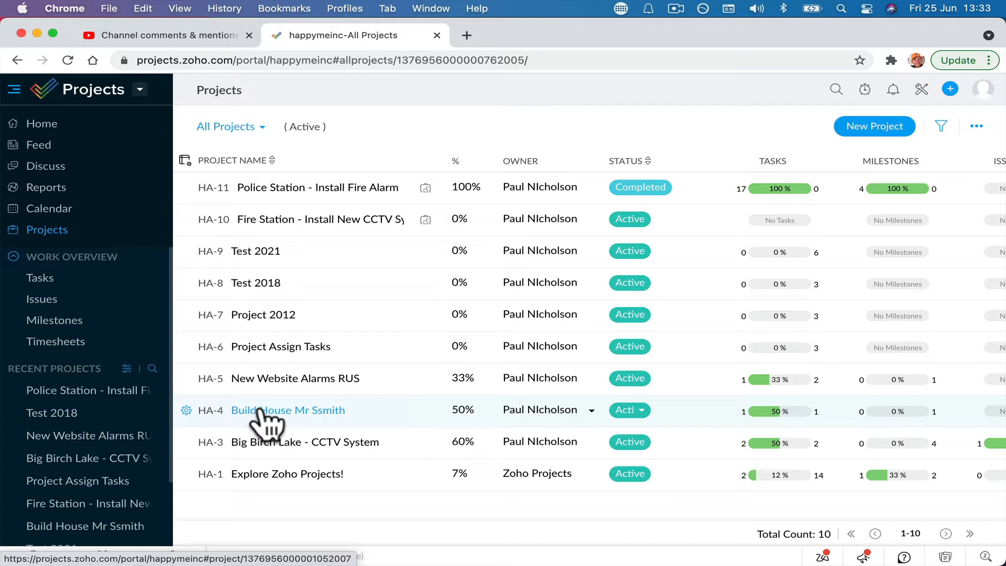
mouse_move(318, 392)
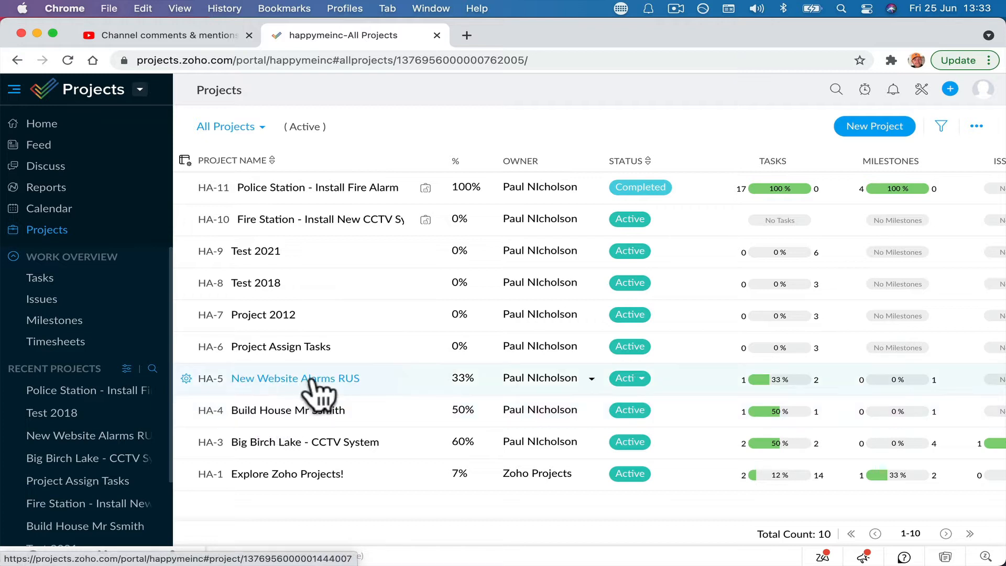
click(296, 378)
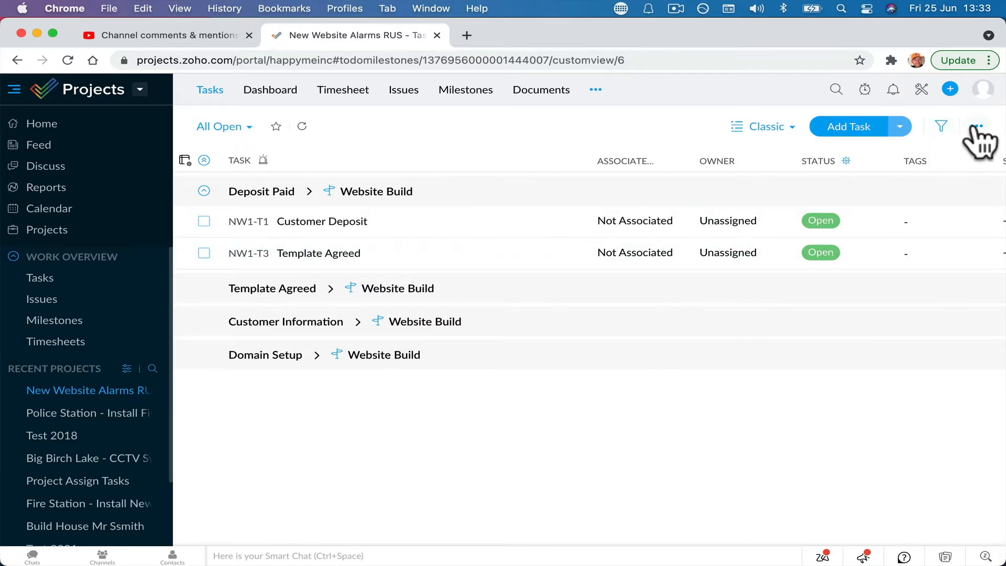
Step: Dismiss the task-list options menu and go back to the All Projects list
click(978, 127)
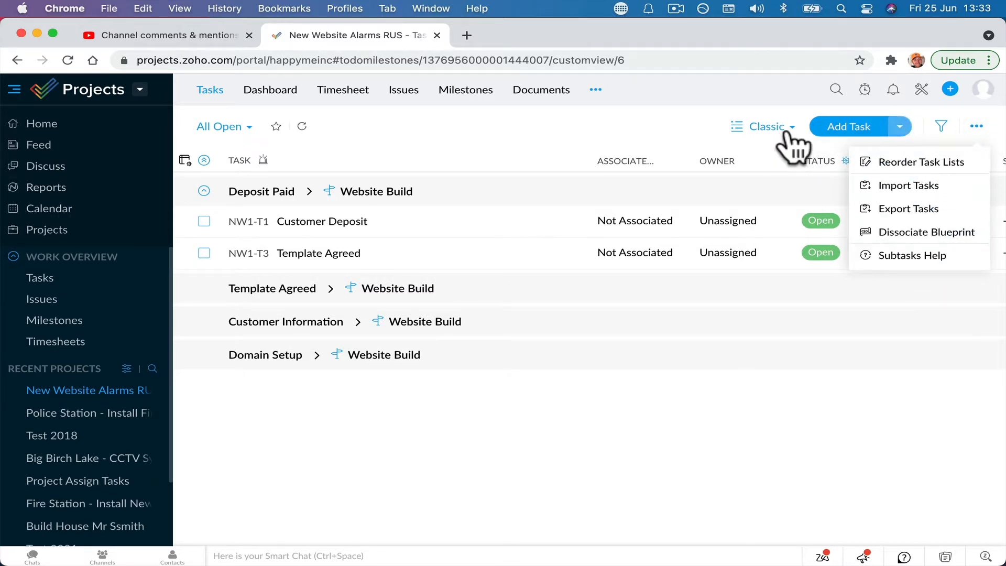
click(677, 439)
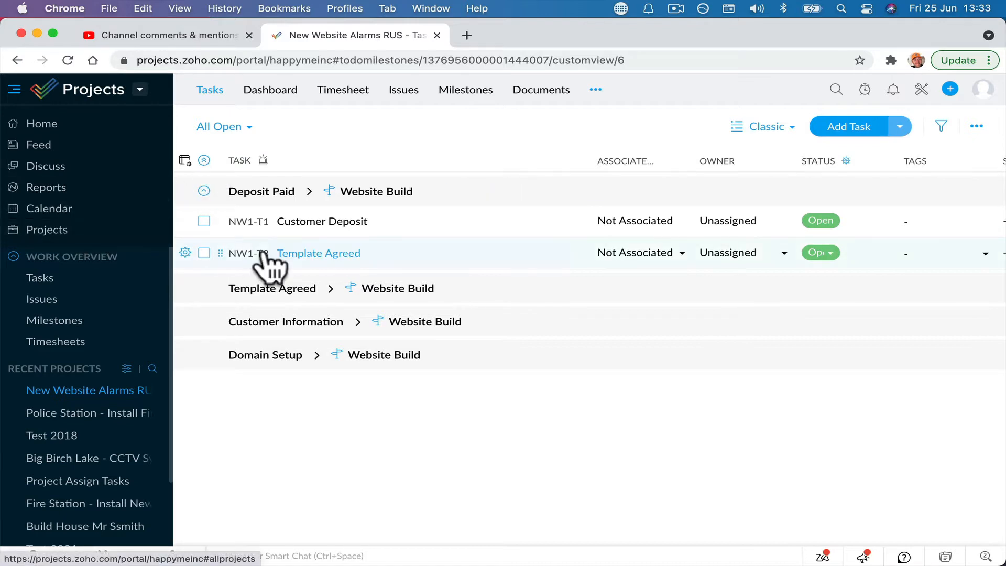
click(220, 125)
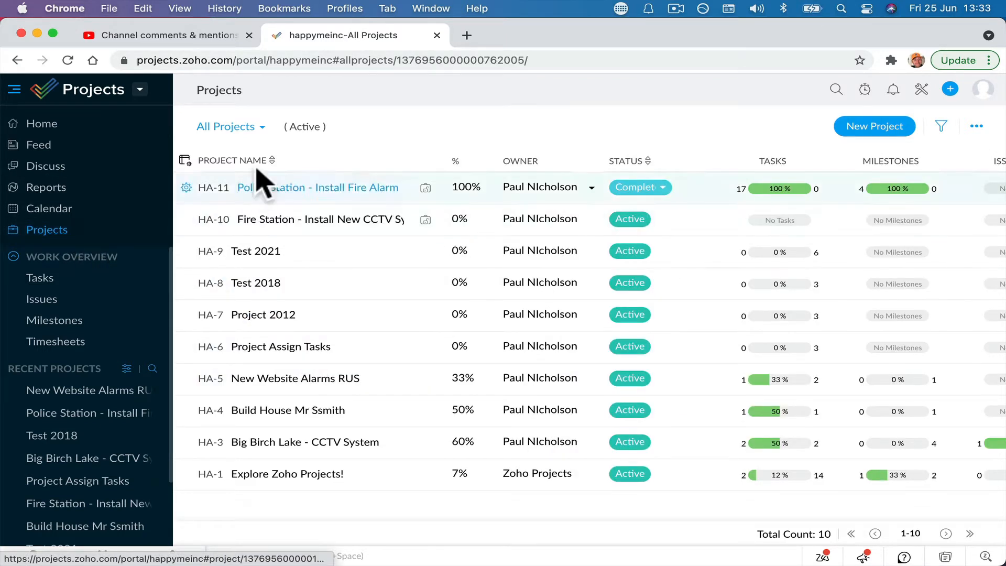
Step: Switch to the Project Templates view and start a new project template
click(225, 126)
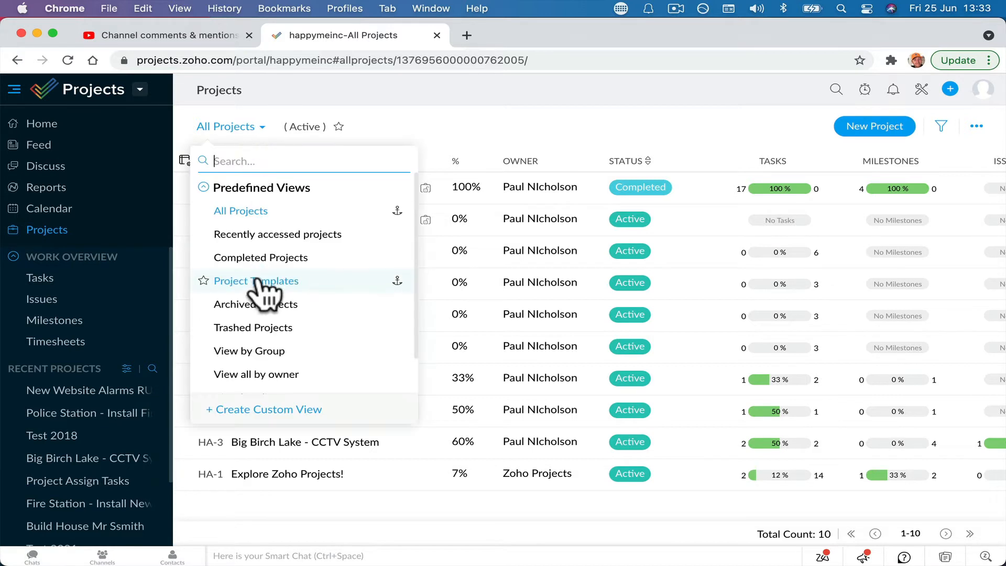
click(256, 281)
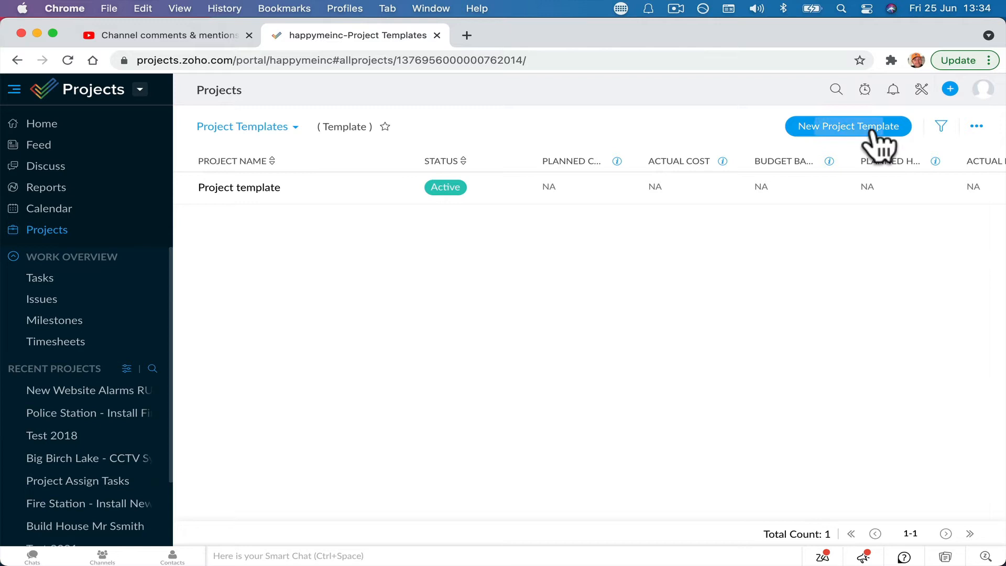
click(849, 125)
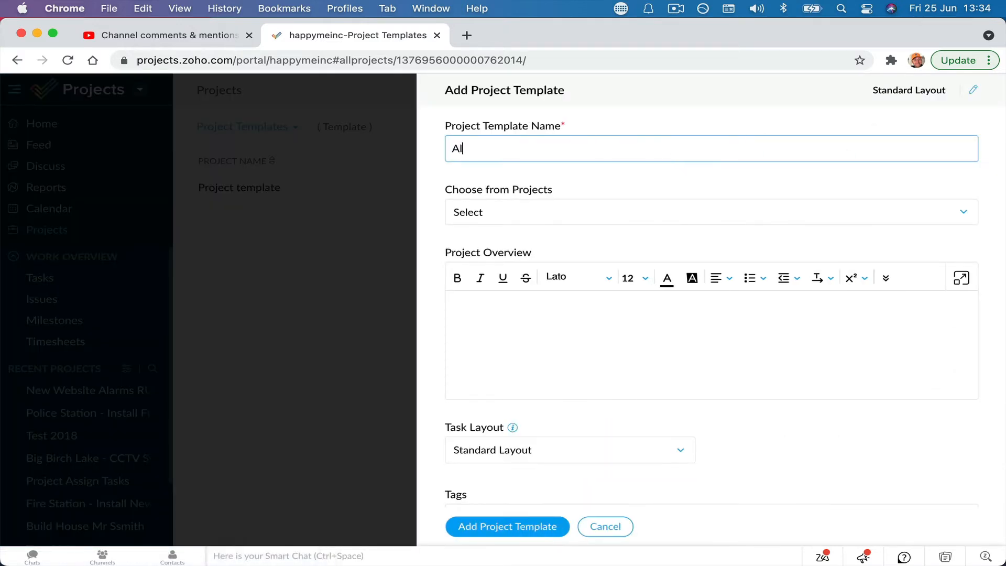
Step: Name it Alarm Systems Template, base it on New Website Alarms RUS, overview 'New Website', add closed tasks as open
text(larm Systems 0)
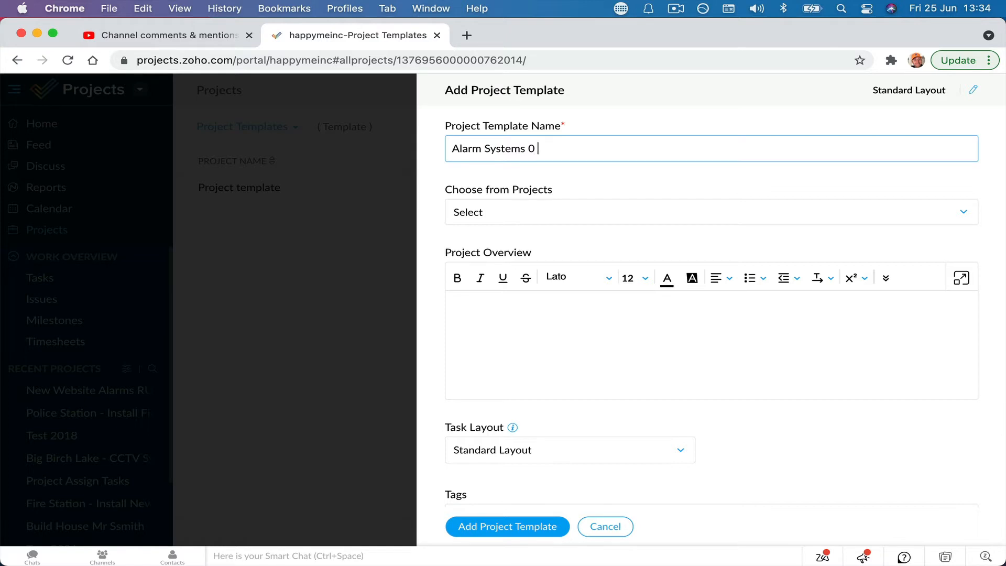
text(Temple)
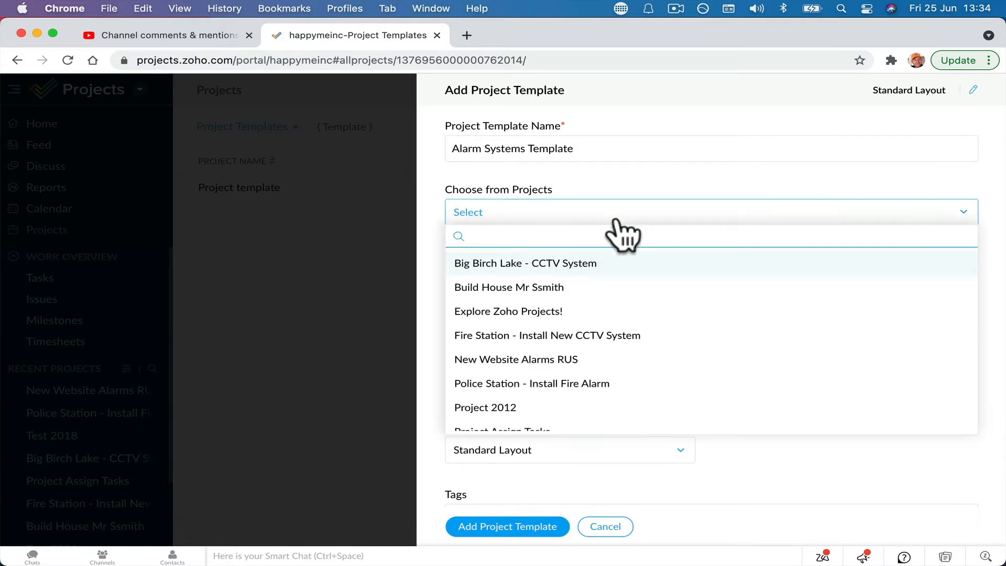
click(515, 359)
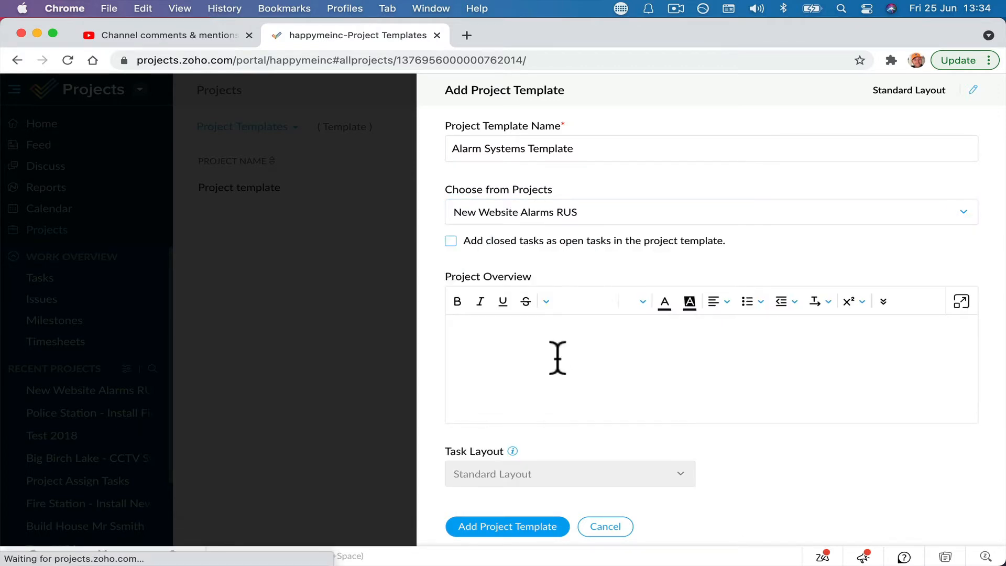
text(New Website)
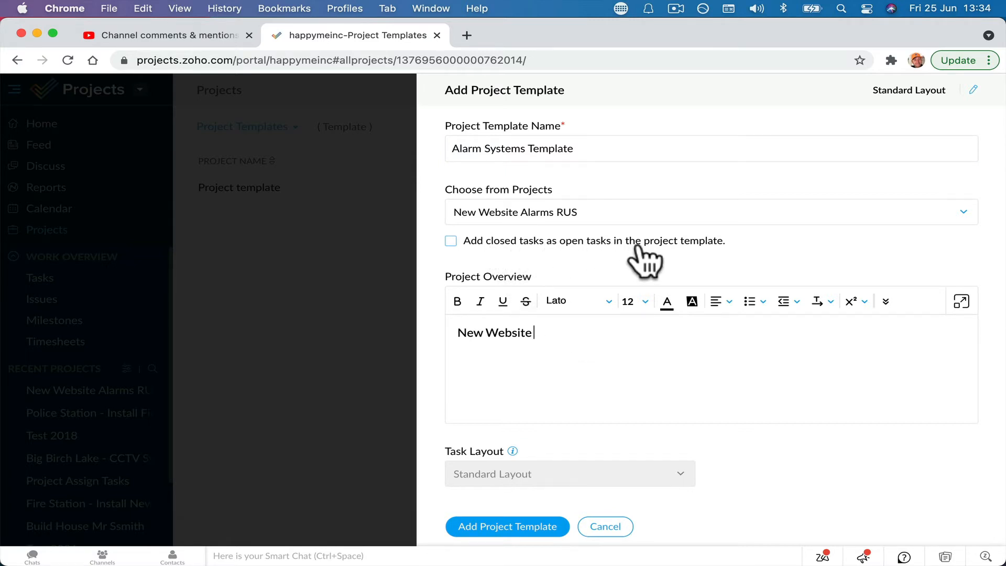
mouse_move(631, 271)
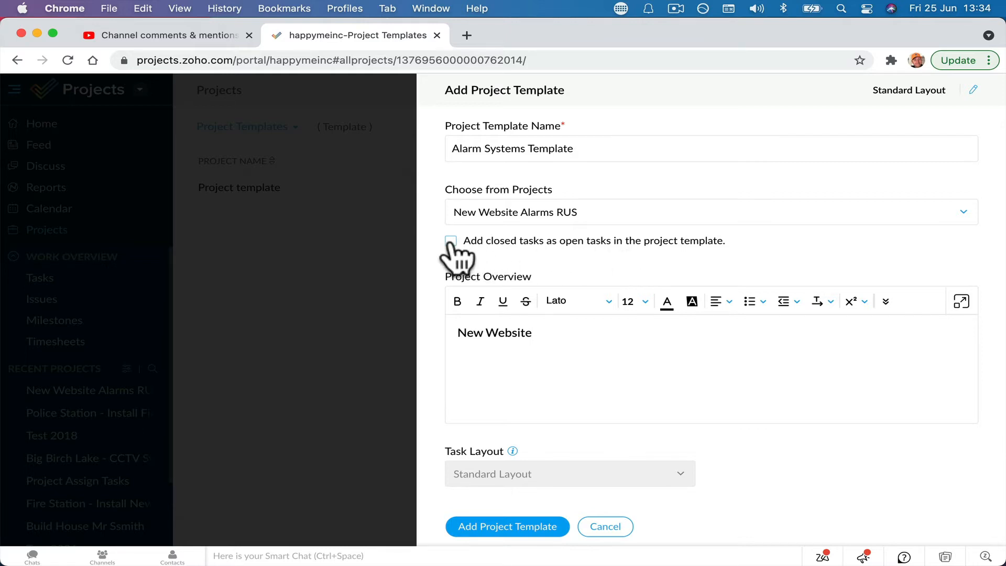
click(532, 333)
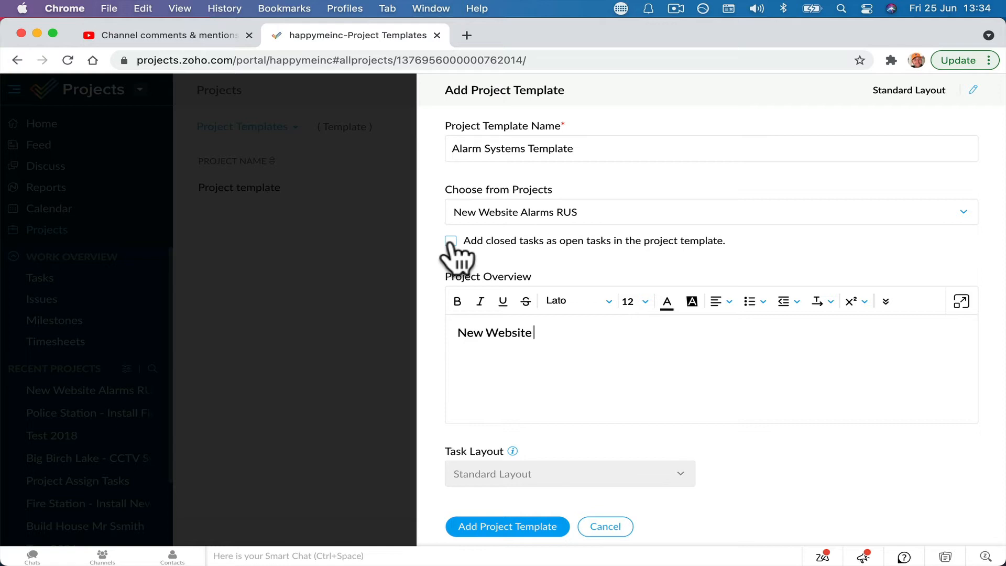
click(450, 241)
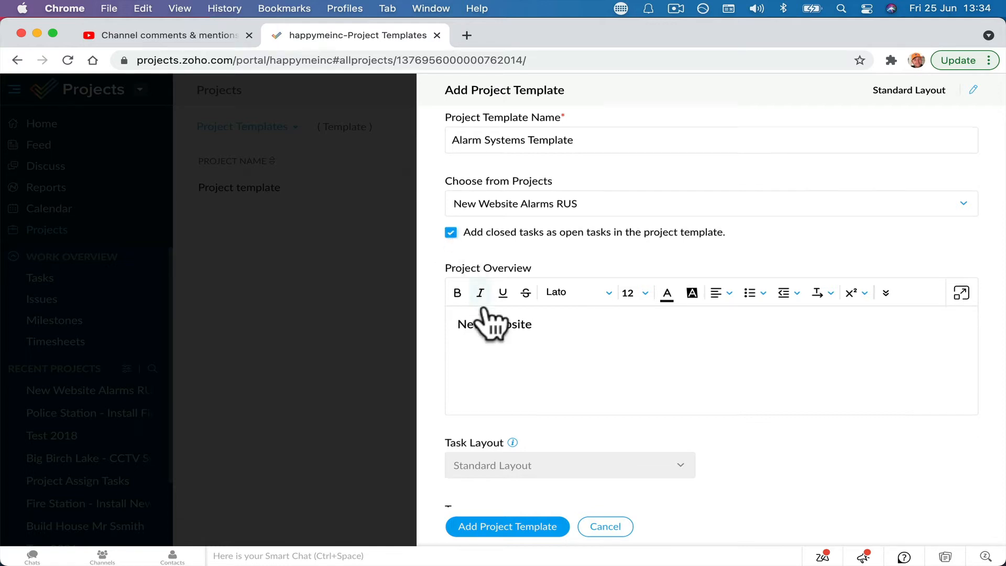
Step: Save the Alarm Systems Template, landing on its empty Tasks page
scroll(down, 3)
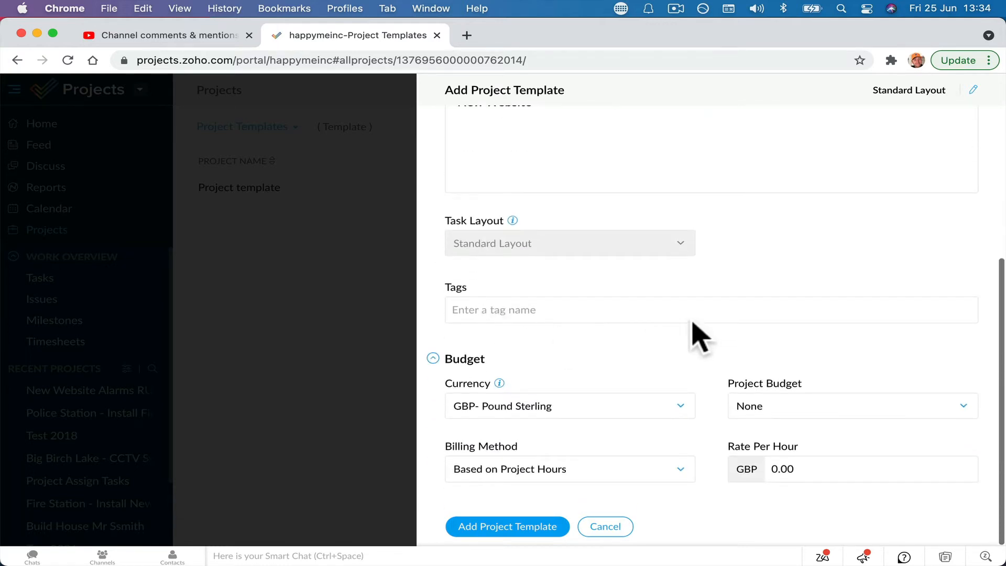
mouse_move(645, 356)
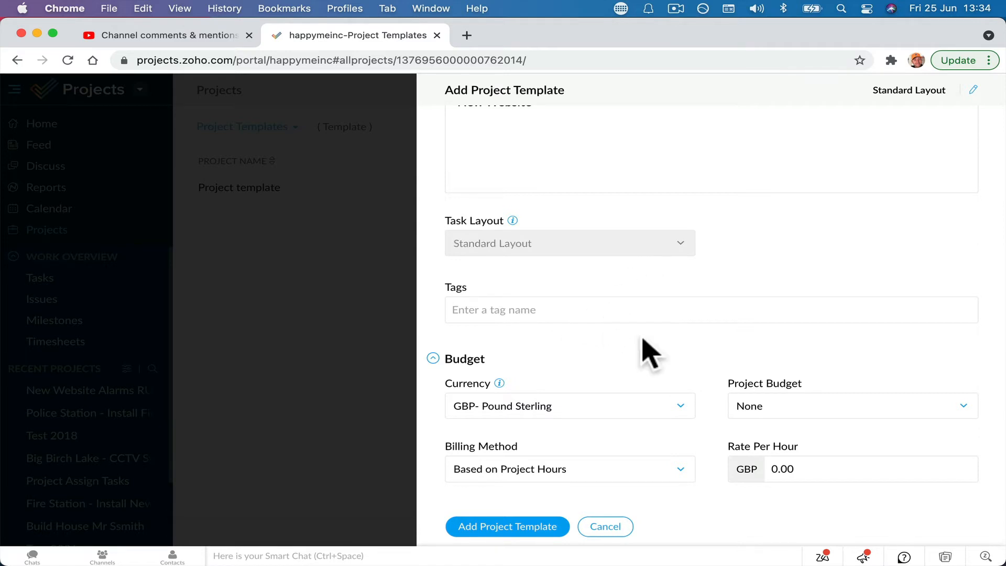
click(507, 526)
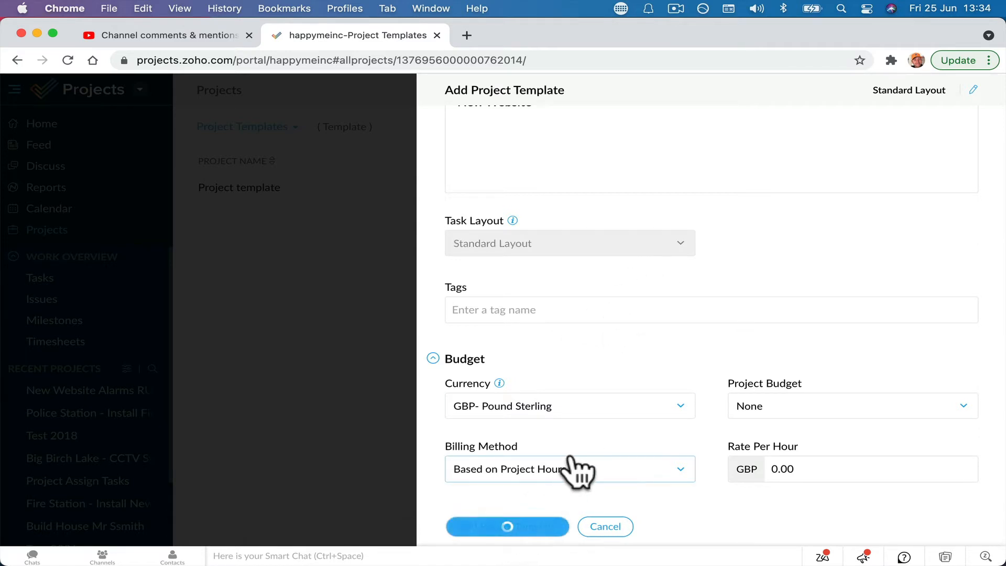
click(508, 526)
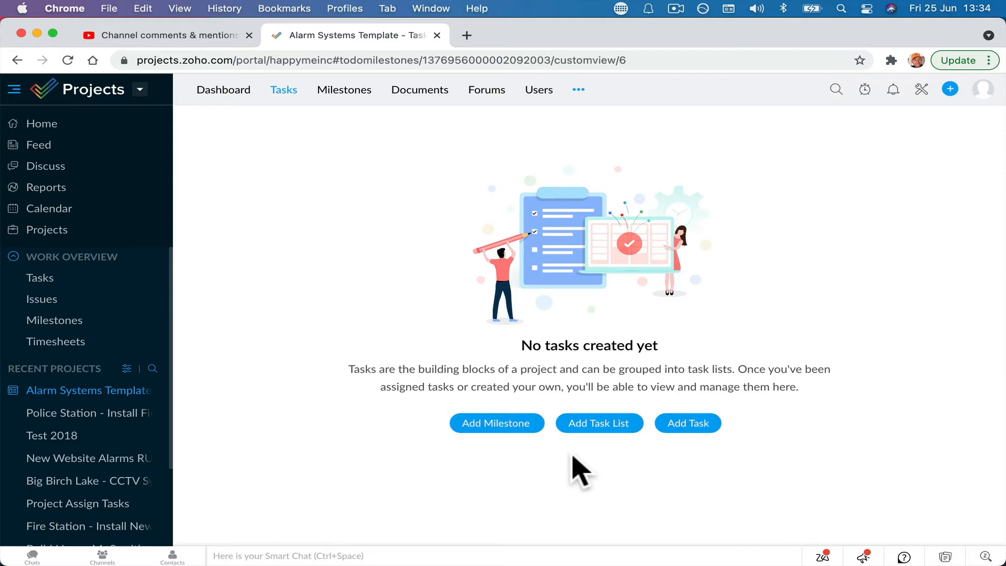
mouse_move(558, 470)
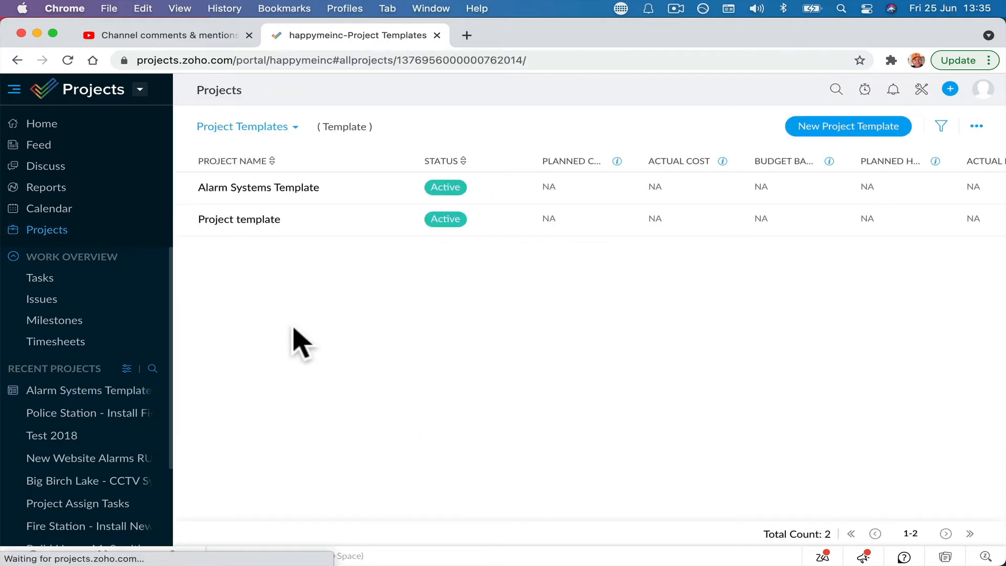
Step: Browse between All Projects and Project Templates, then open Alarm Systems Template
click(248, 126)
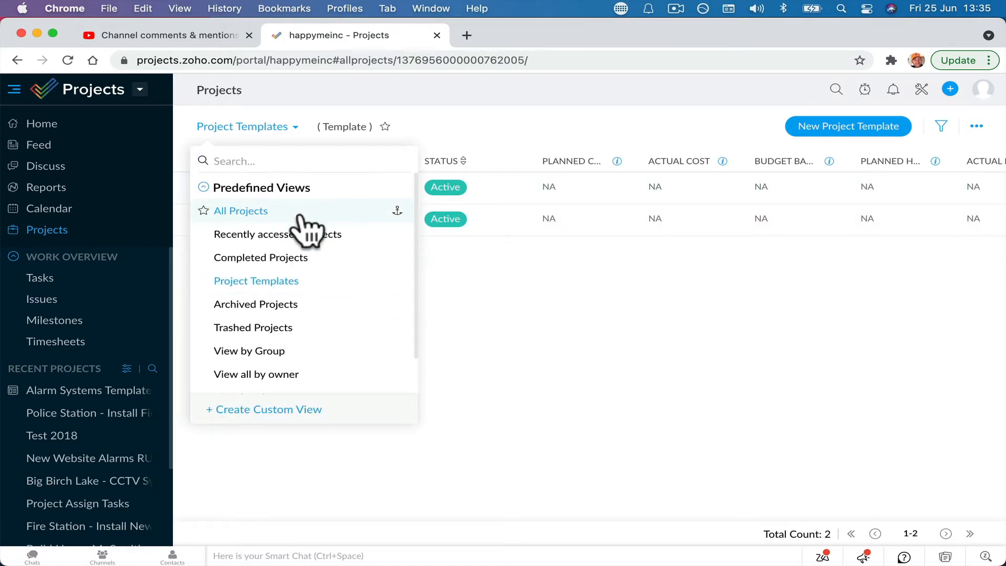
click(240, 211)
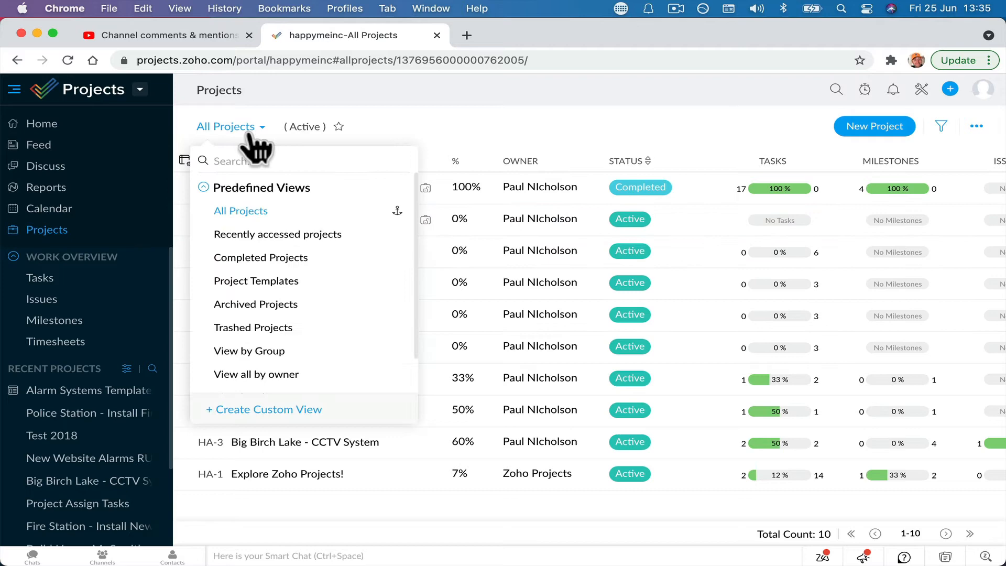
click(256, 281)
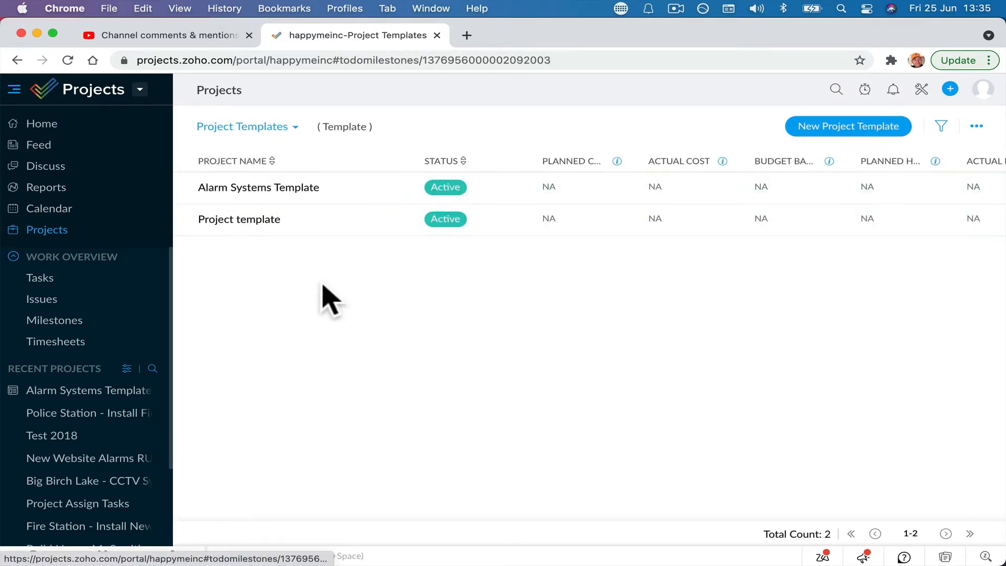
click(258, 187)
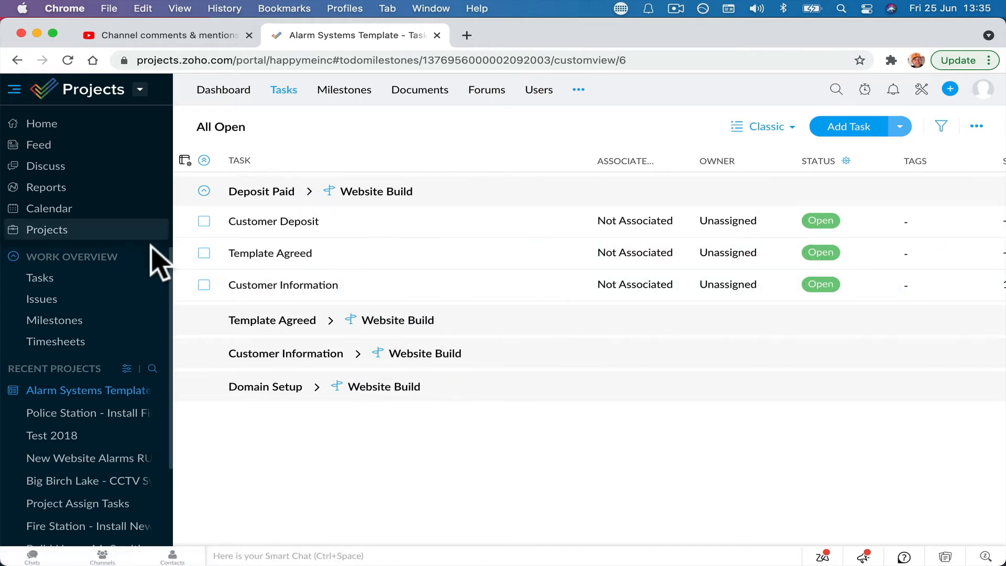
Step: Back out of the templates and another new-template form to the All Projects view
click(46, 229)
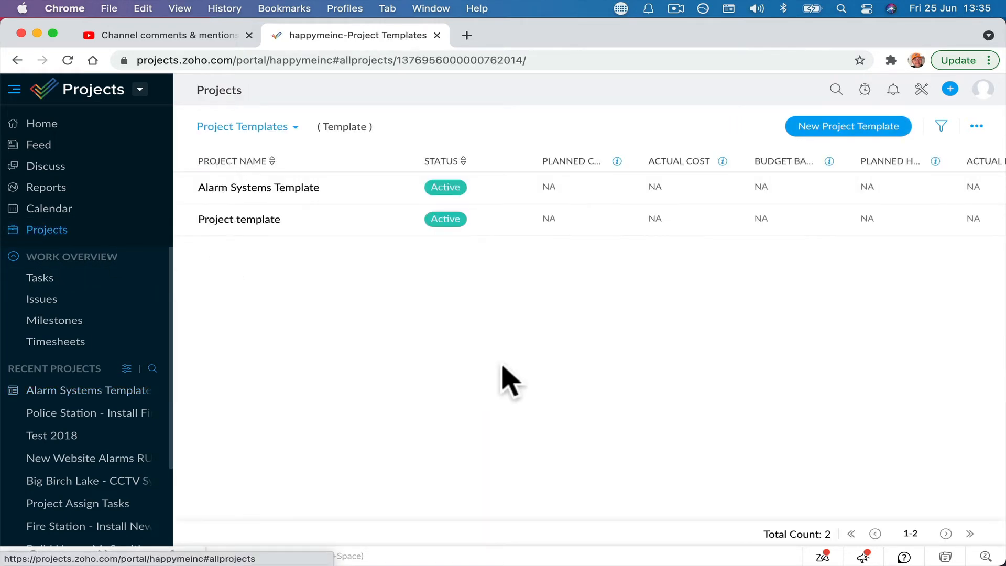
click(849, 126)
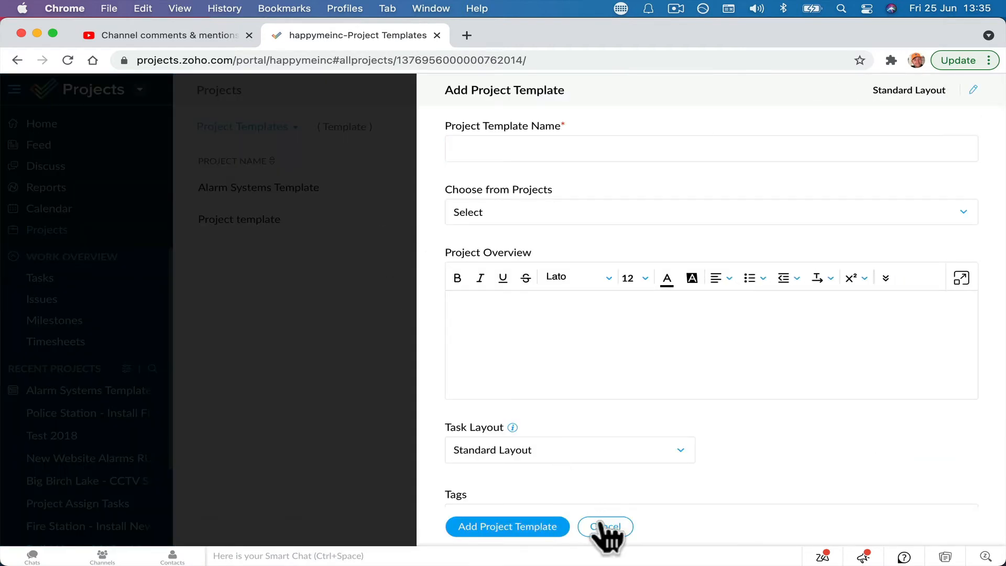
click(605, 526)
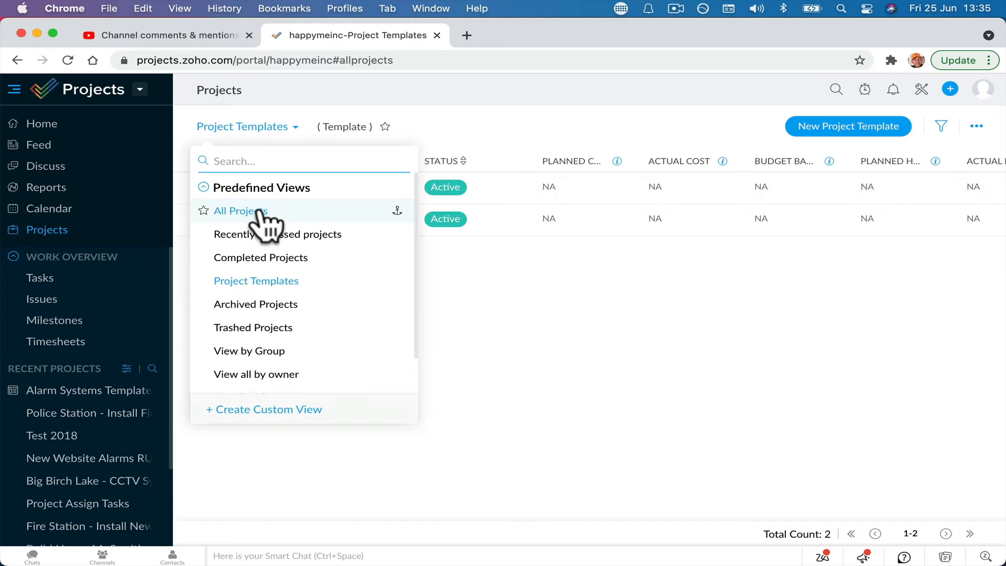
click(240, 210)
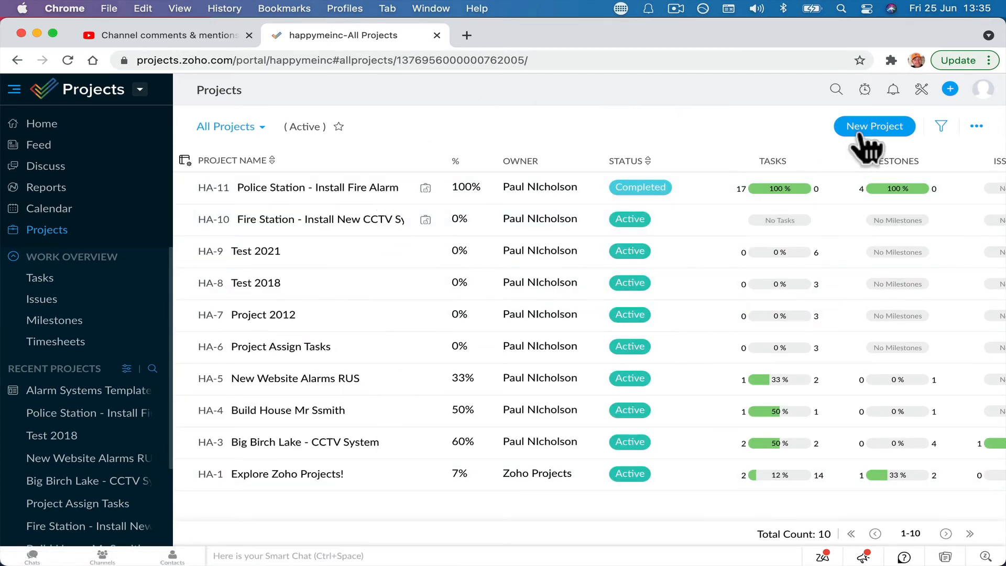
Step: Start a new project titled New Alarm Install Mr Smith's using Alarm Systems Template
click(874, 125)
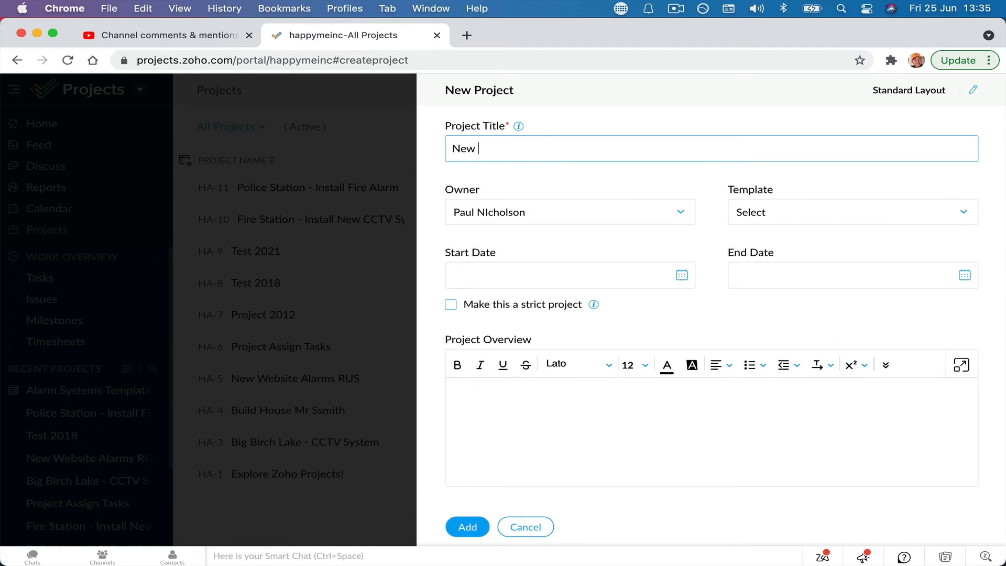
text(Alarm)
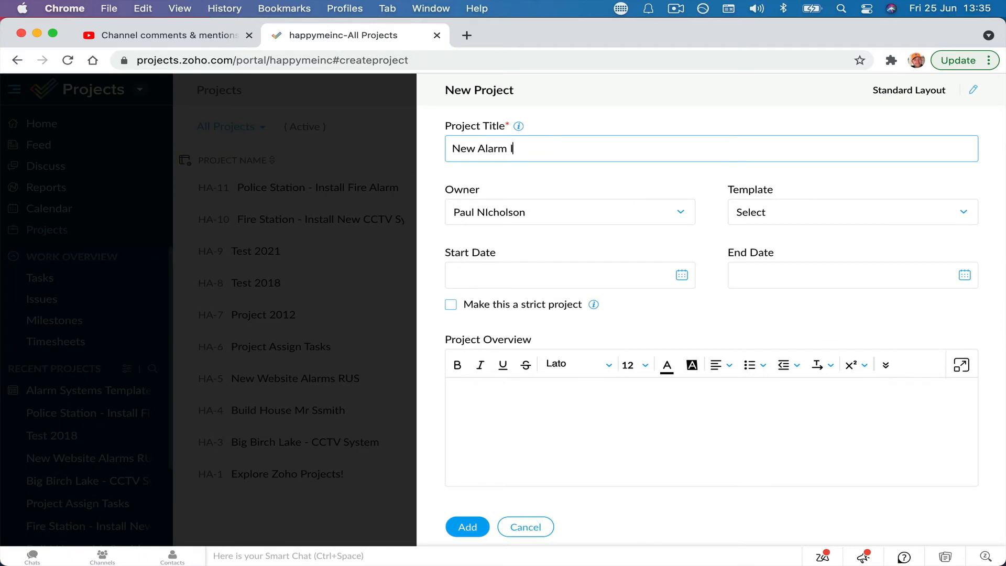
text(Install Mr Sm)
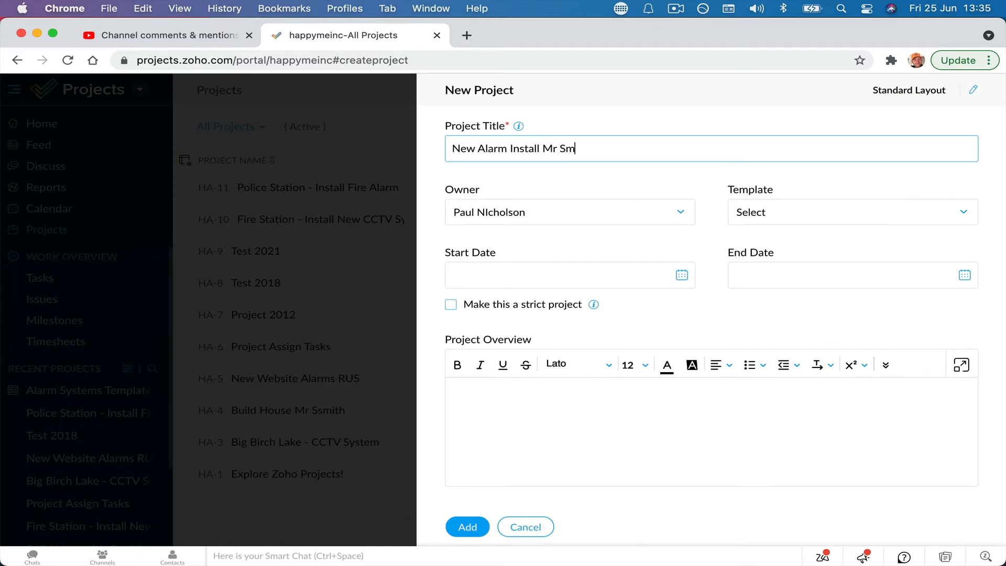
text(ith's)
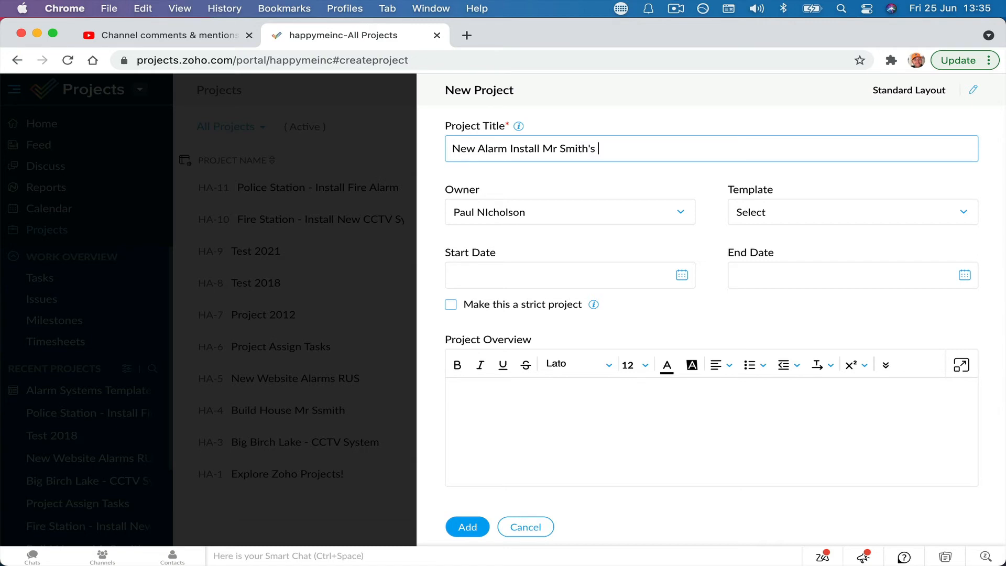
click(853, 211)
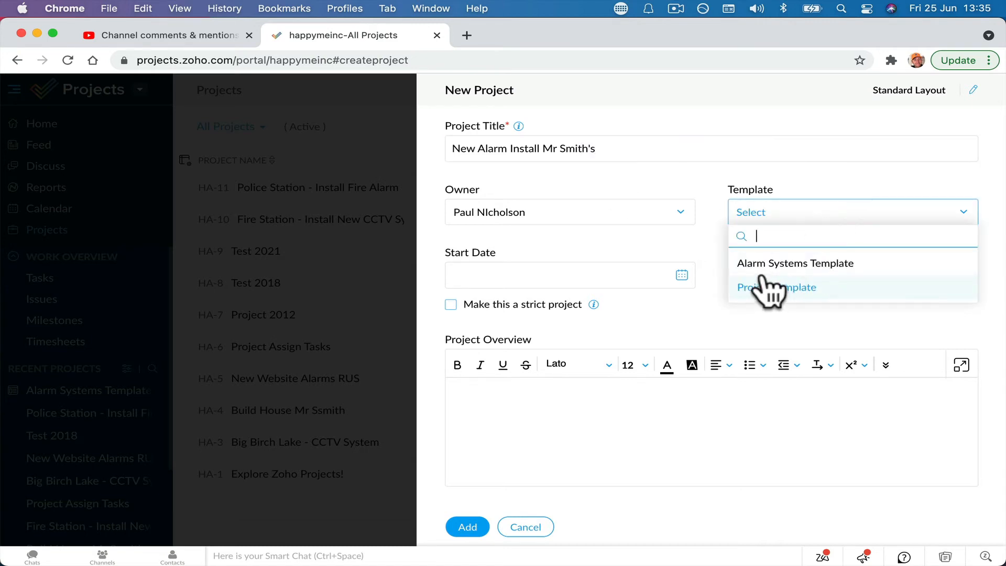
click(794, 263)
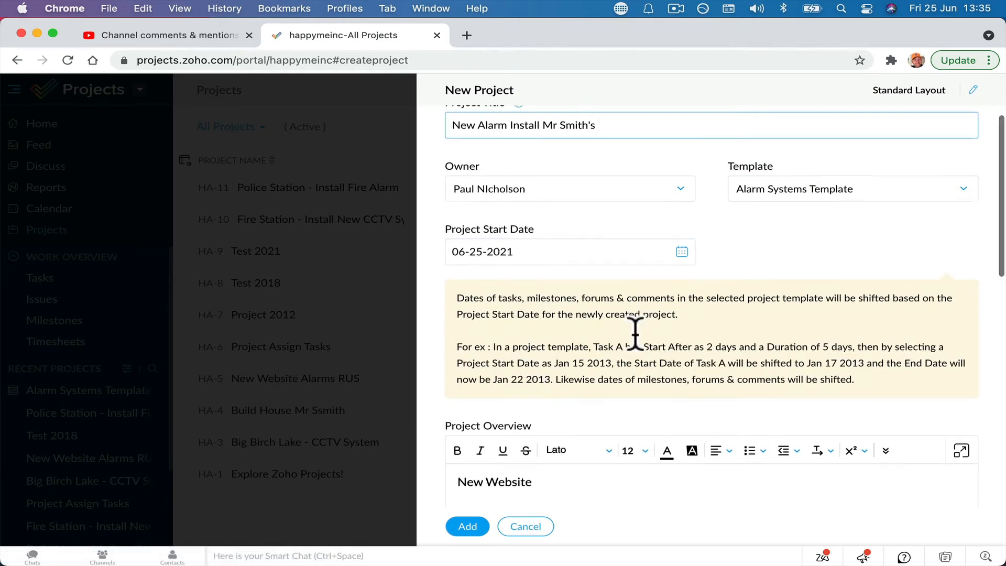
Step: Add the project, landing on its tasks page
scroll(down, 3)
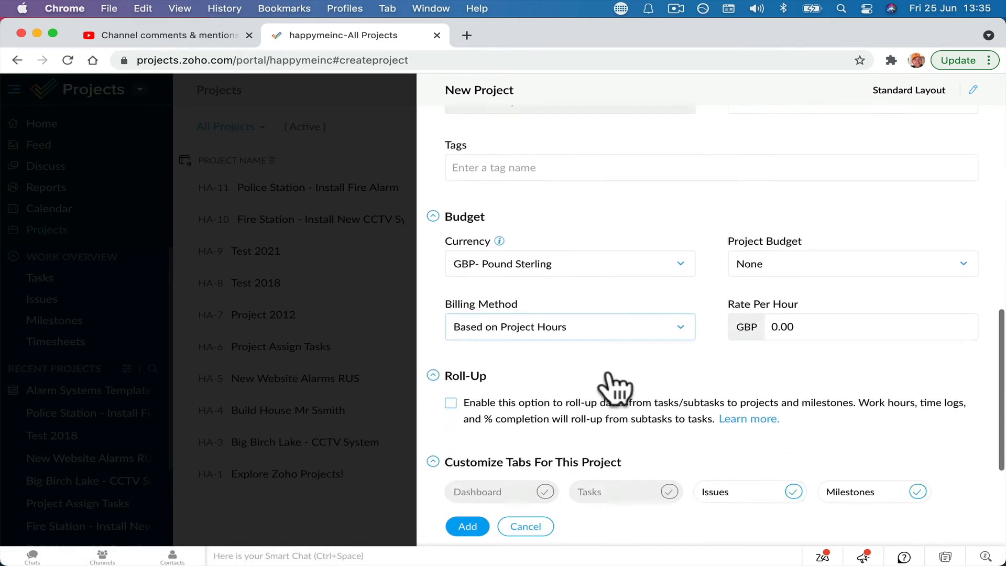
click(467, 526)
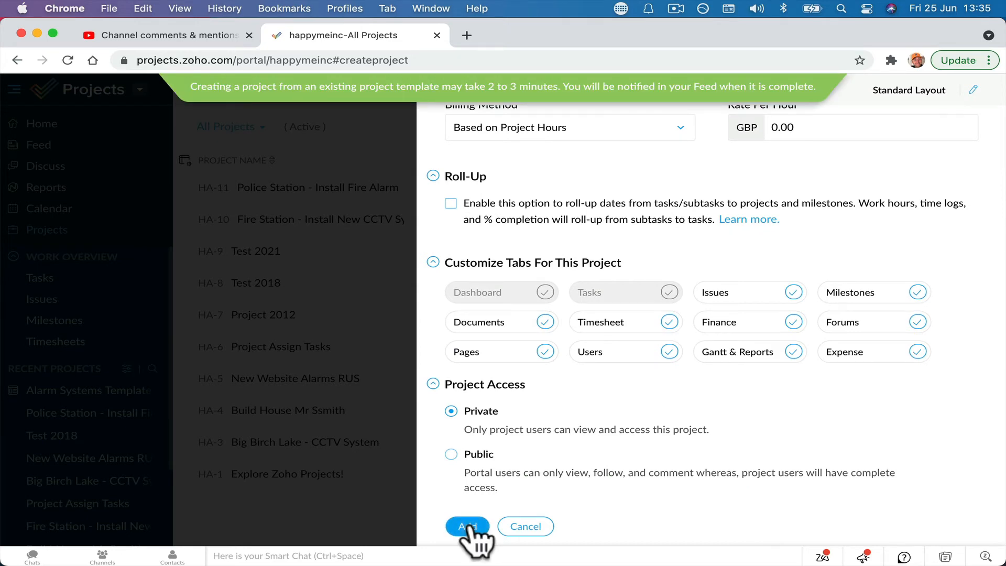
click(468, 526)
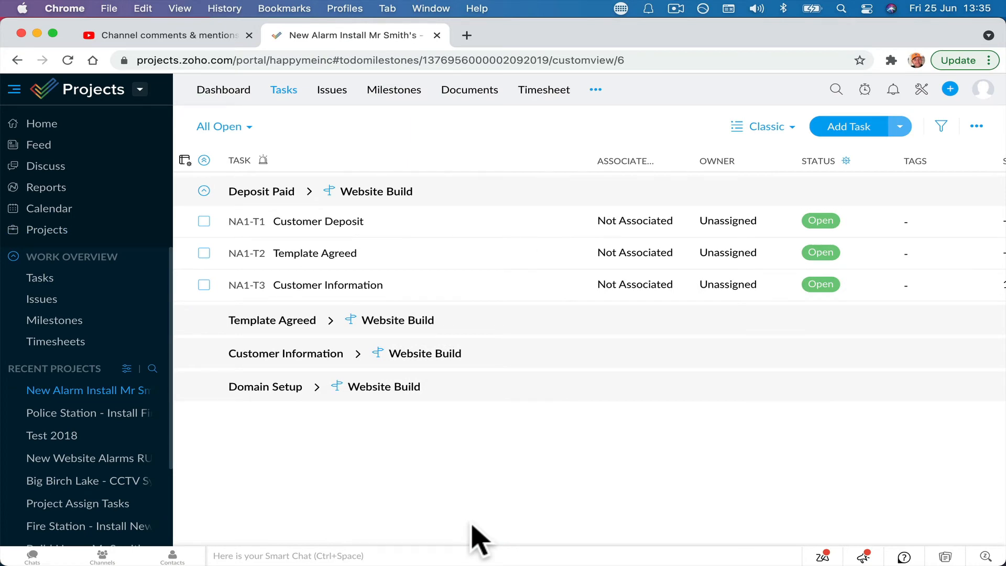
mouse_move(367, 357)
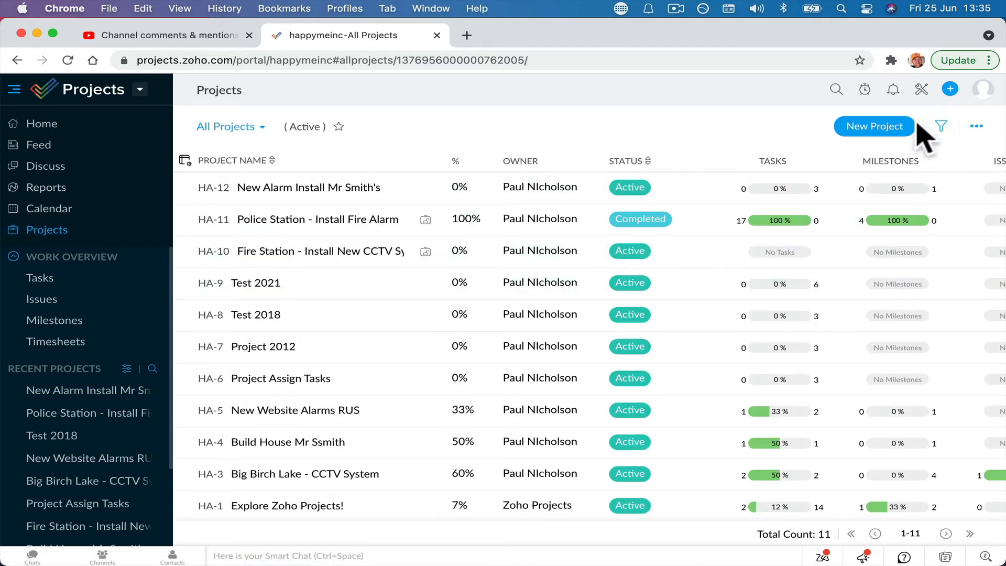
Step: Open the project views dropdown from the All Projects list
click(231, 126)
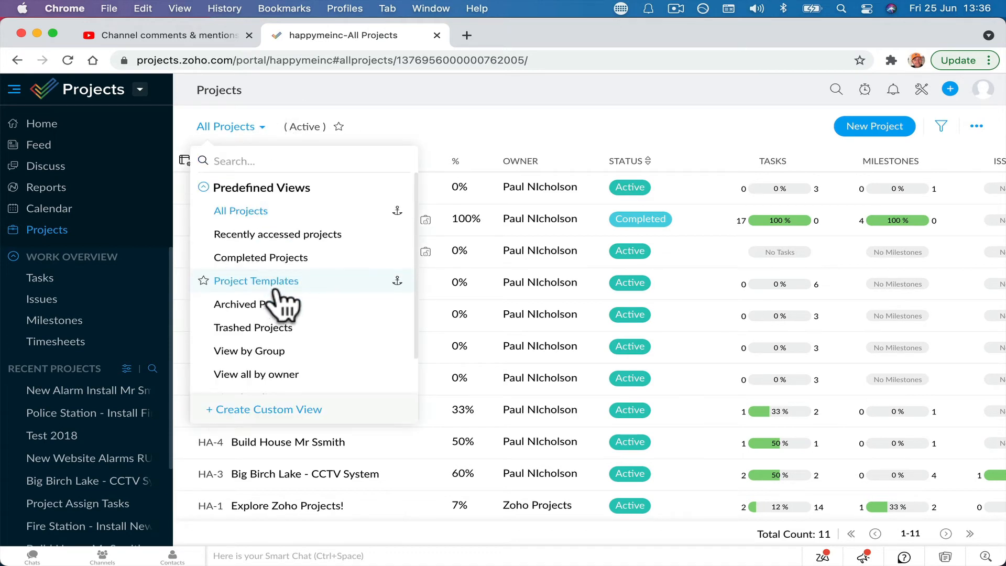
Step: Show the Project Templates list with Alarm Systems Template and Project template
click(255, 281)
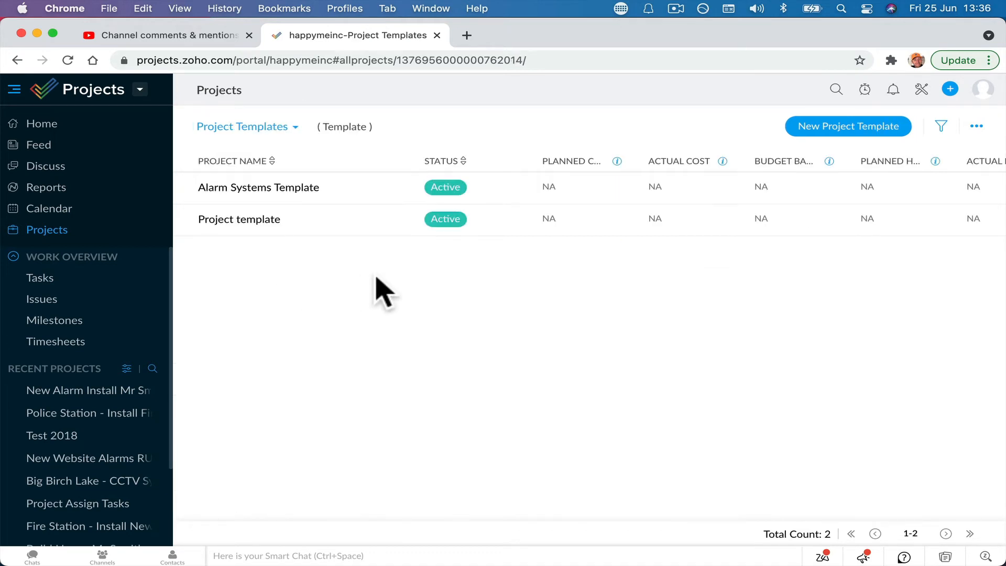
mouse_move(411, 255)
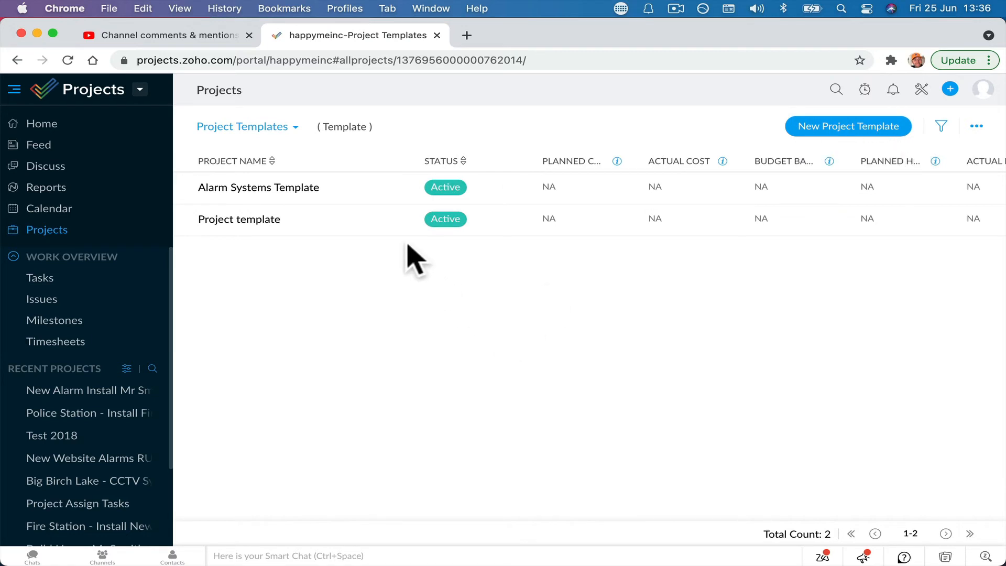
click(247, 126)
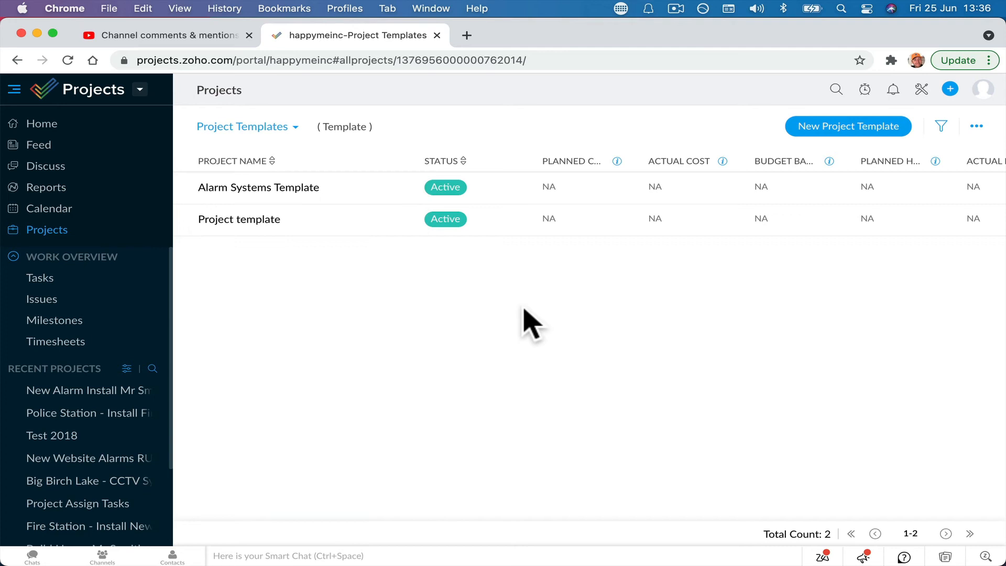
mouse_move(254, 265)
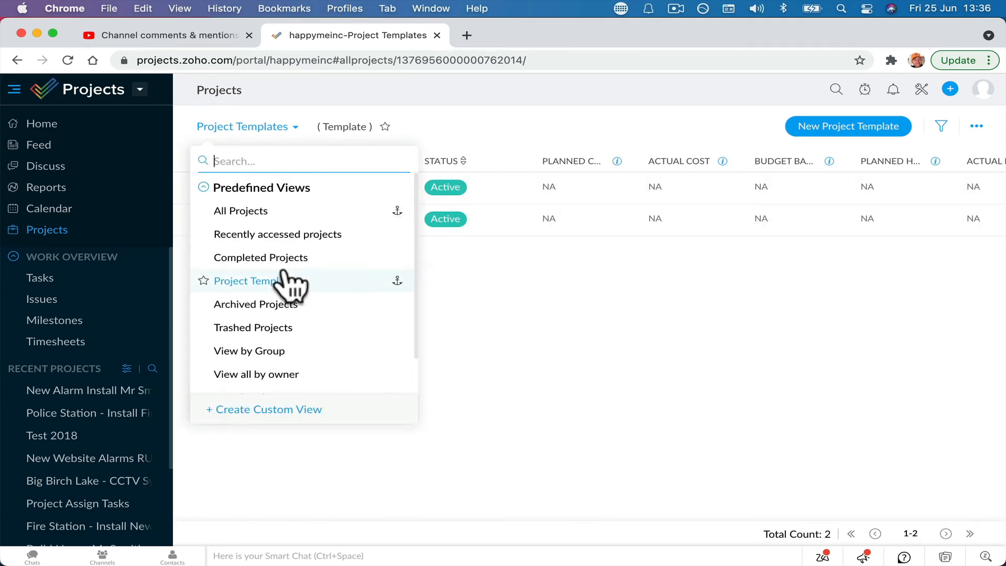
click(245, 281)
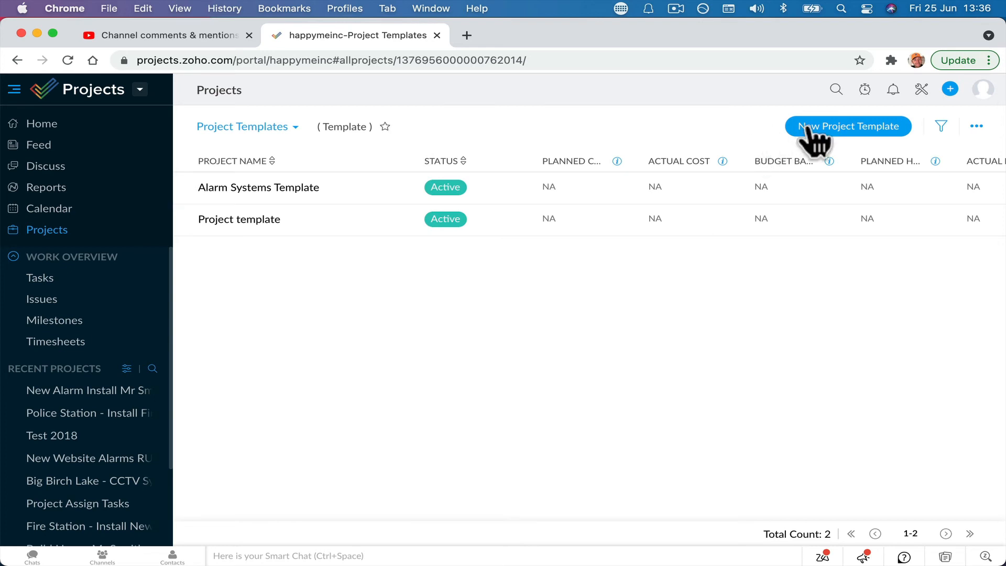
Step: Add a project template named 'Fire Alarms Template' based on Fire Station - Install New CCTV System
click(848, 126)
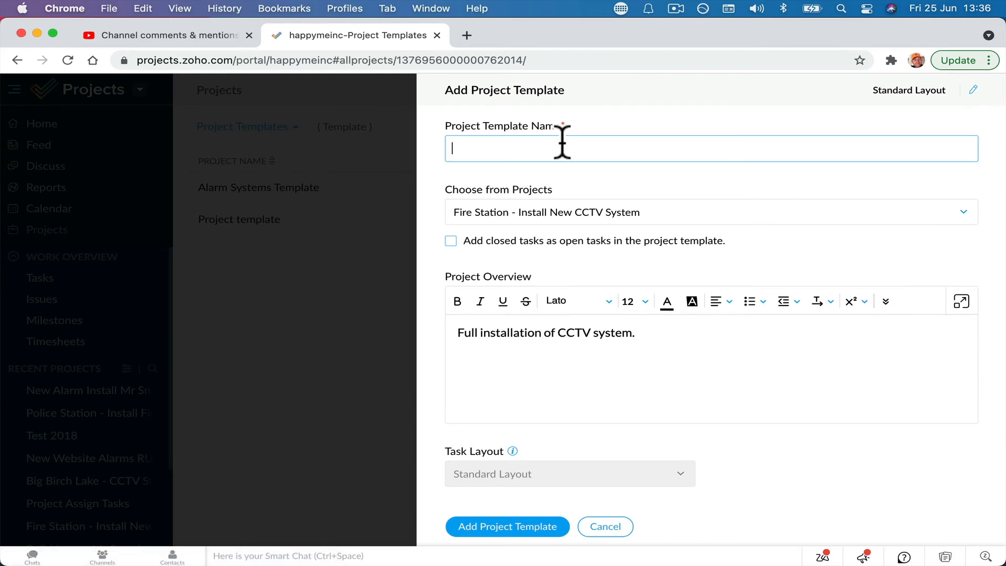
text(Fire Ala)
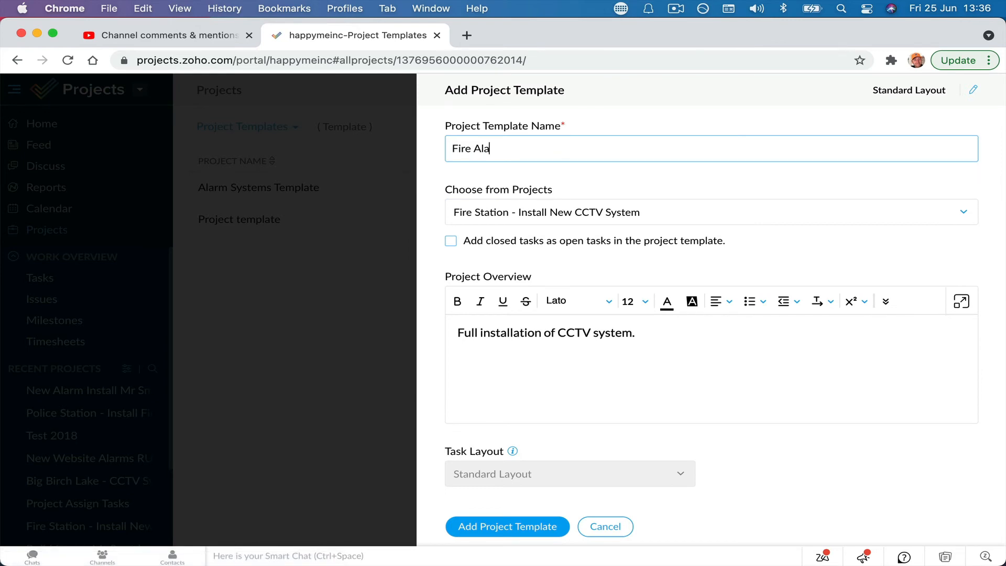
text(rms Template)
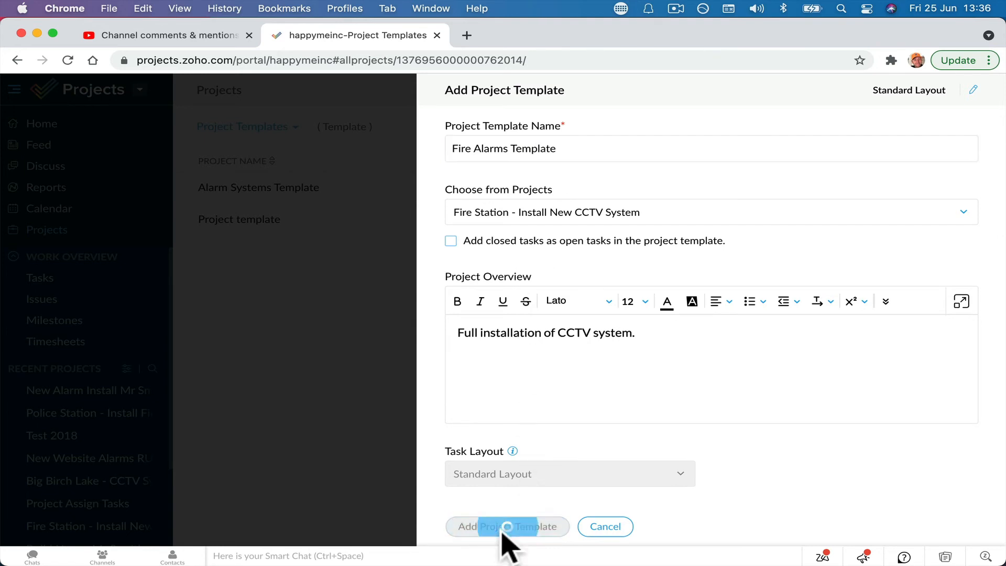
click(507, 526)
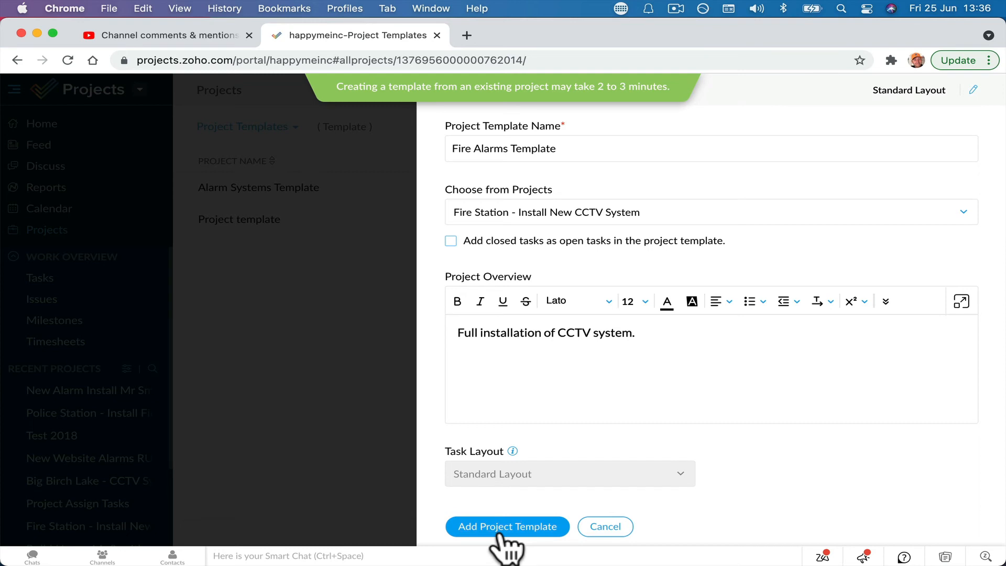
click(507, 526)
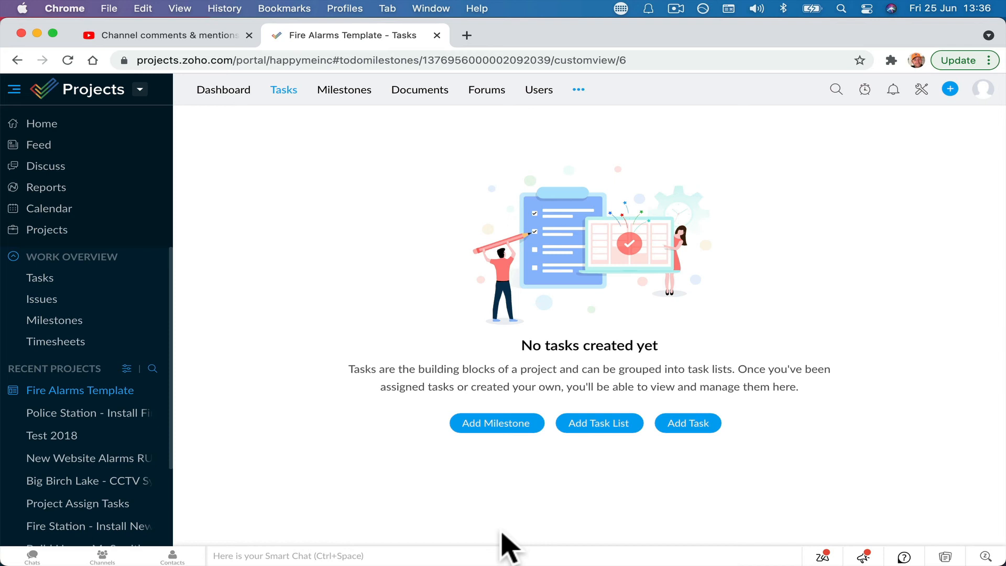
mouse_move(382, 97)
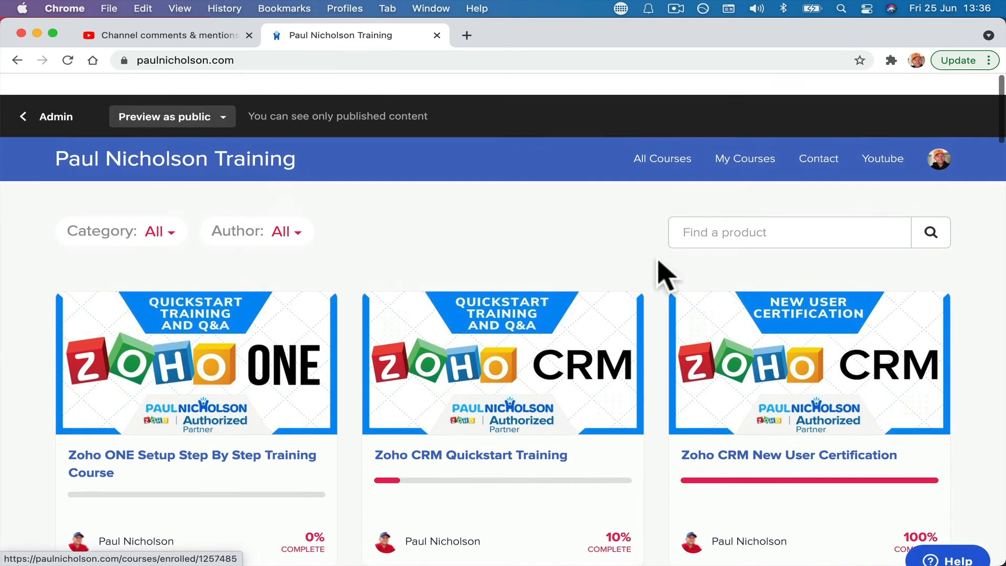
Step: Log out of the Paul Nicholson Training site and navigate to z1exp.com
click(940, 153)
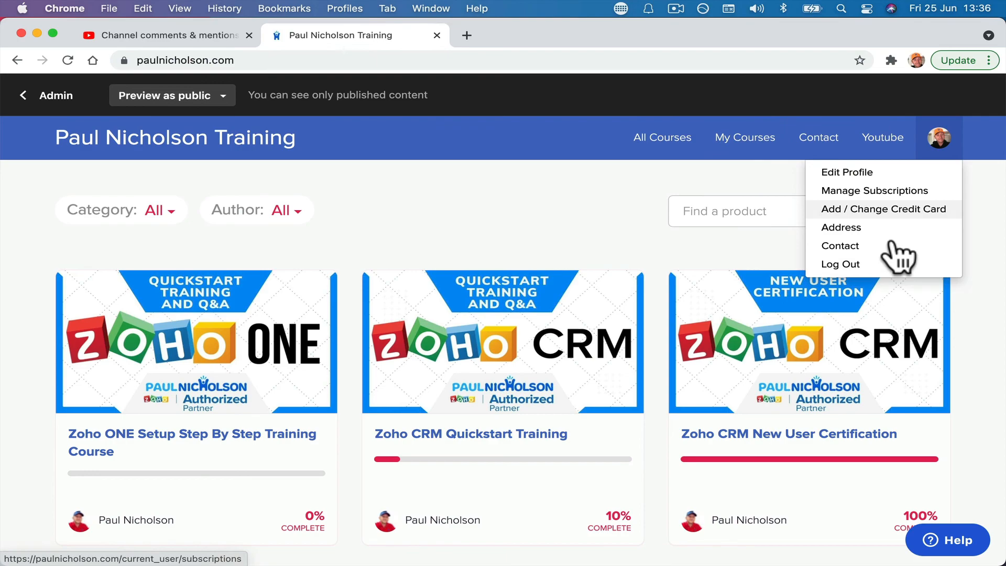
click(522, 343)
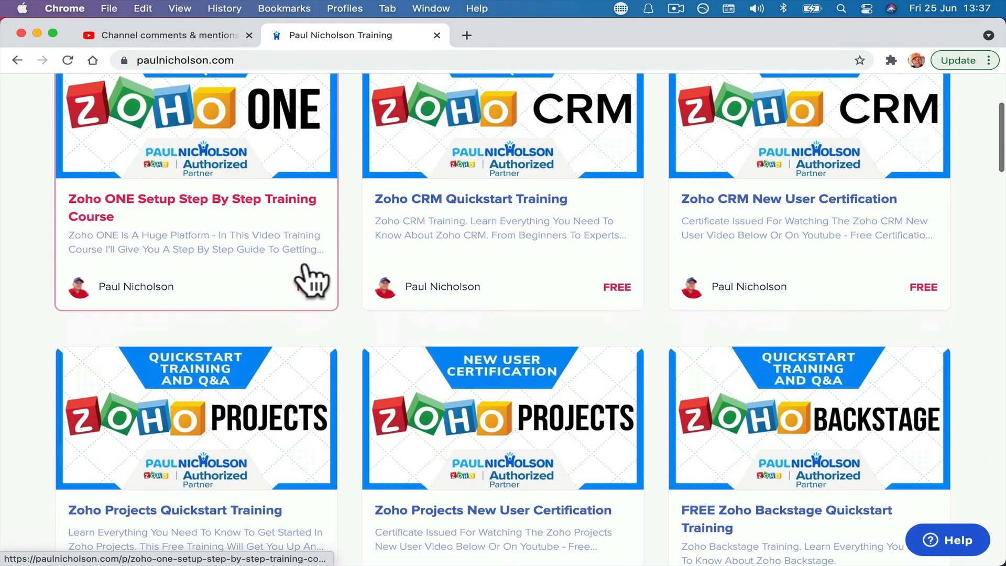
scroll(up, 3)
text(z)
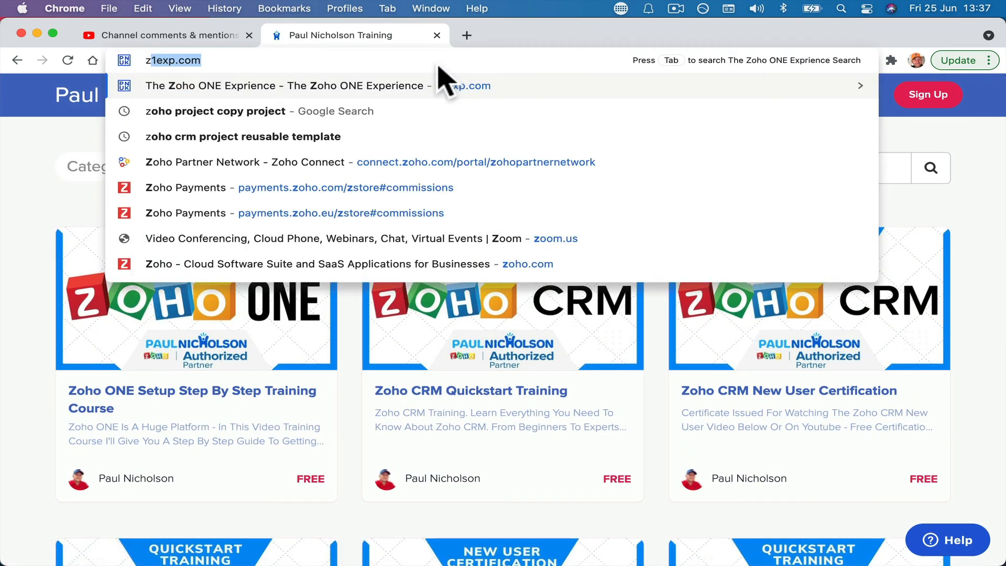
key(Enter)
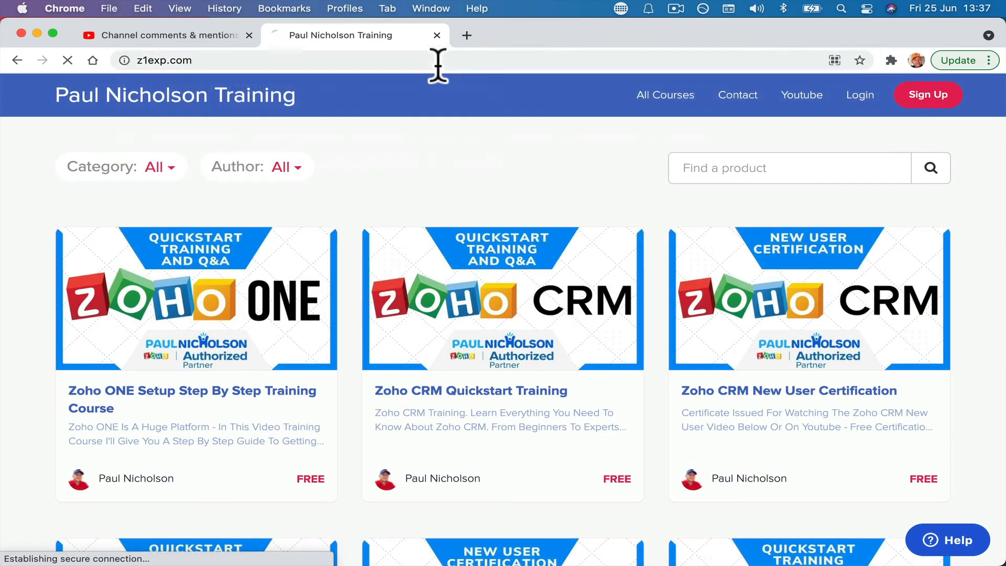